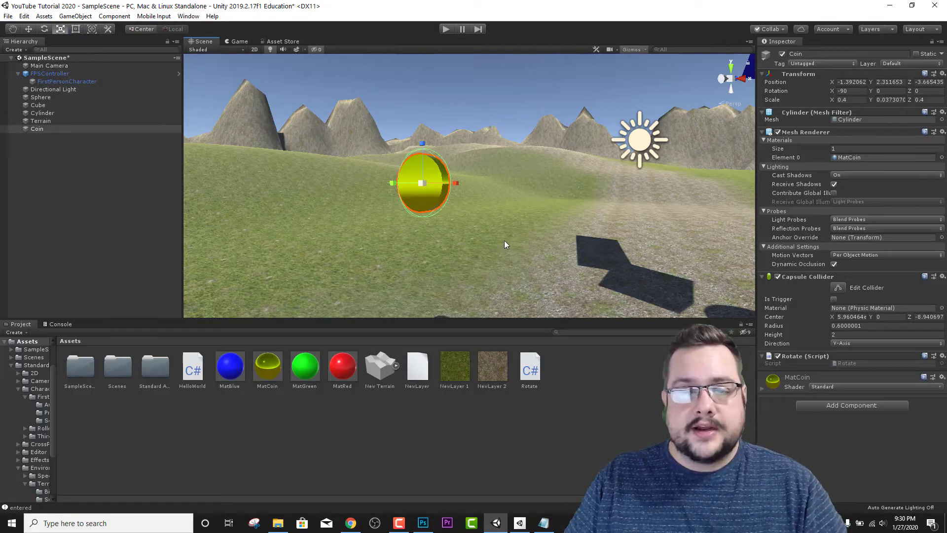
pyautogui.moveTo(432, 184)
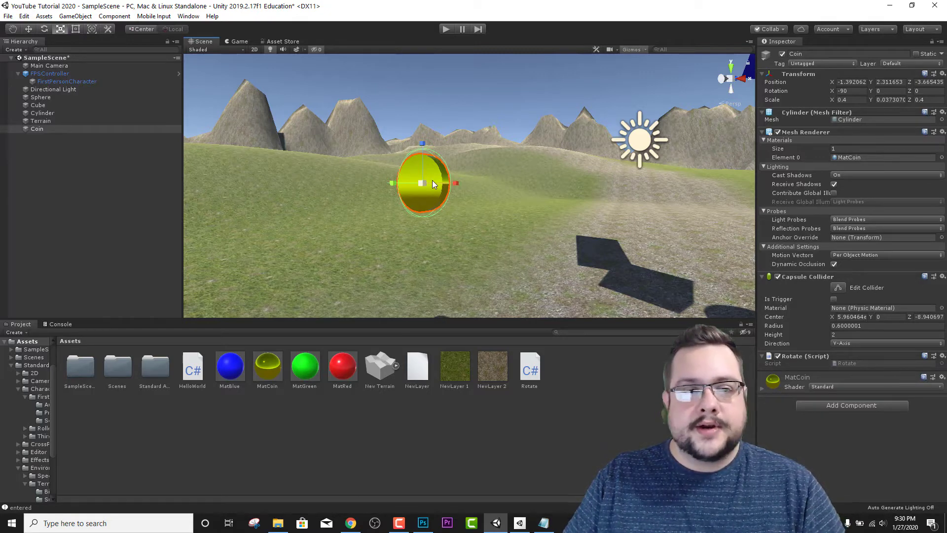
# Step: Select the Coin and set its Capsule Collider to Is Trigger
pyautogui.click(40, 121)
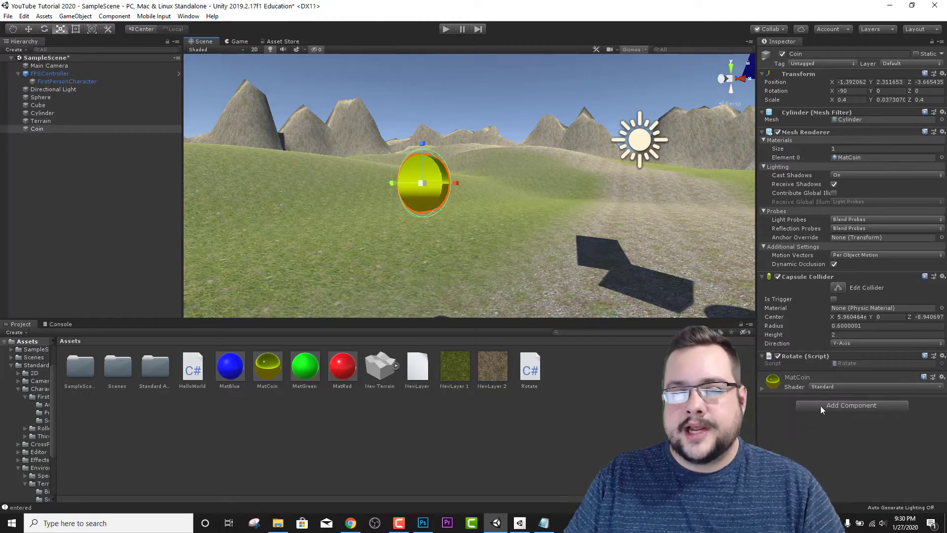
pyautogui.moveTo(488, 234)
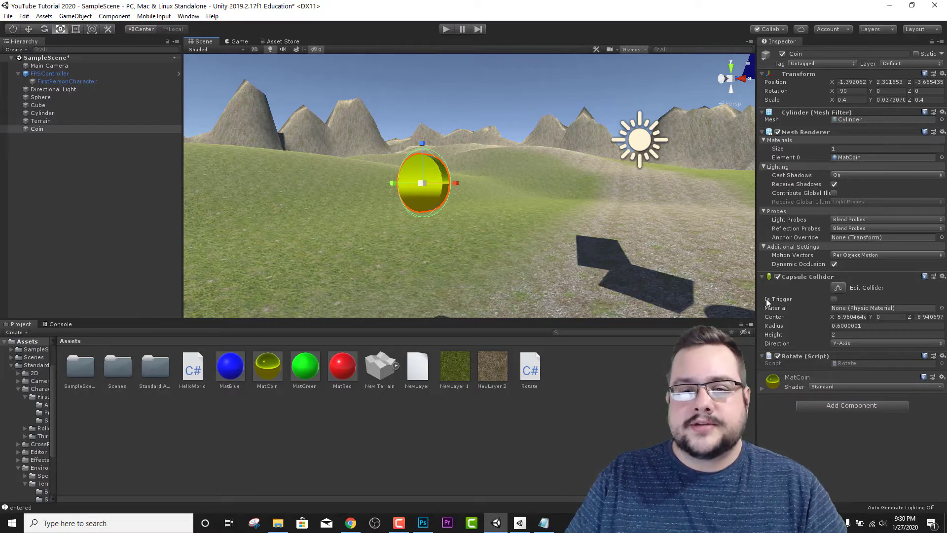
pyautogui.click(835, 299)
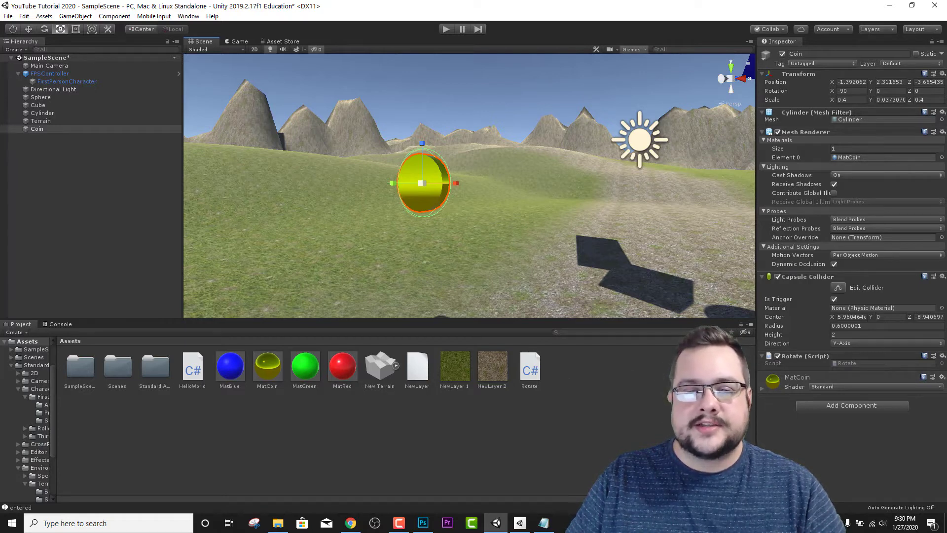
pyautogui.moveTo(815, 409)
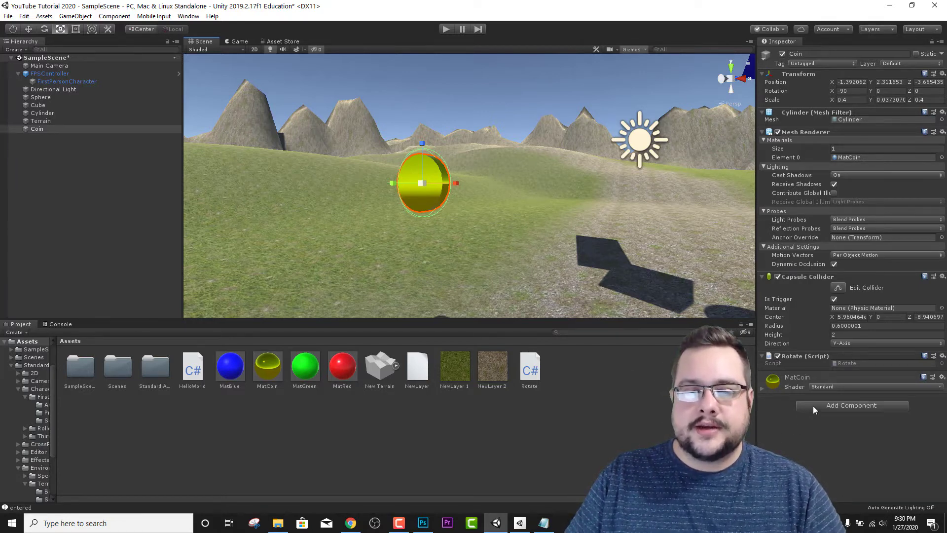
# Step: Attach a new script named Collect to the Coin and open it for editing
pyautogui.click(851, 405)
pyautogui.write('Collect')
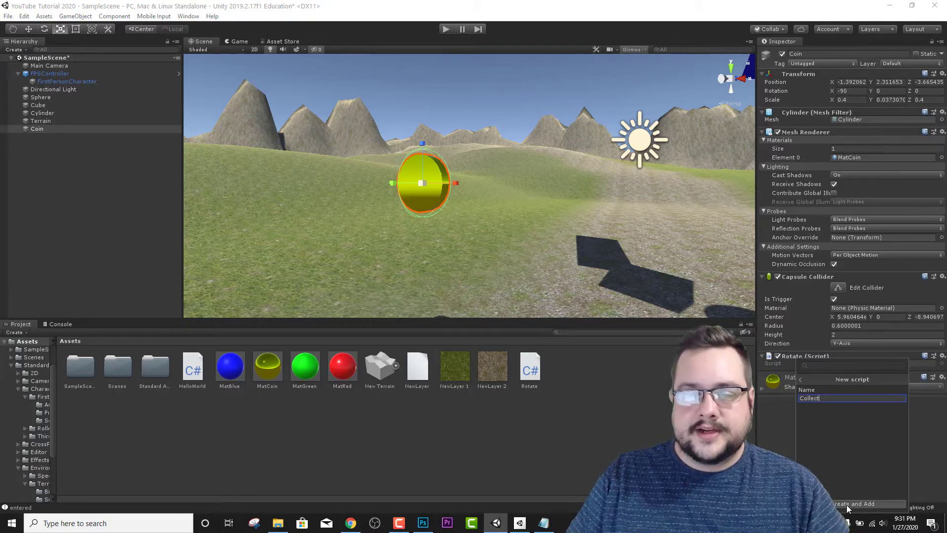
pyautogui.click(853, 503)
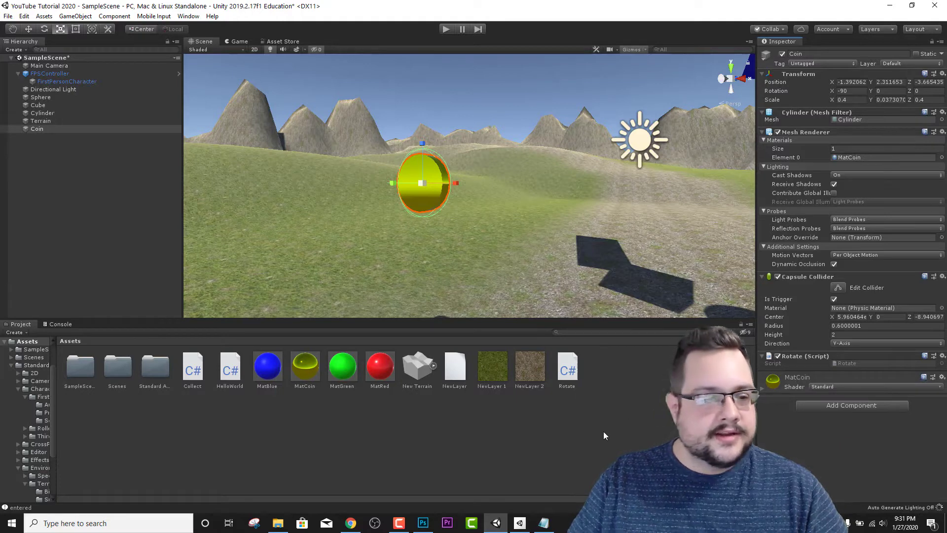
pyautogui.doubleClick(192, 366)
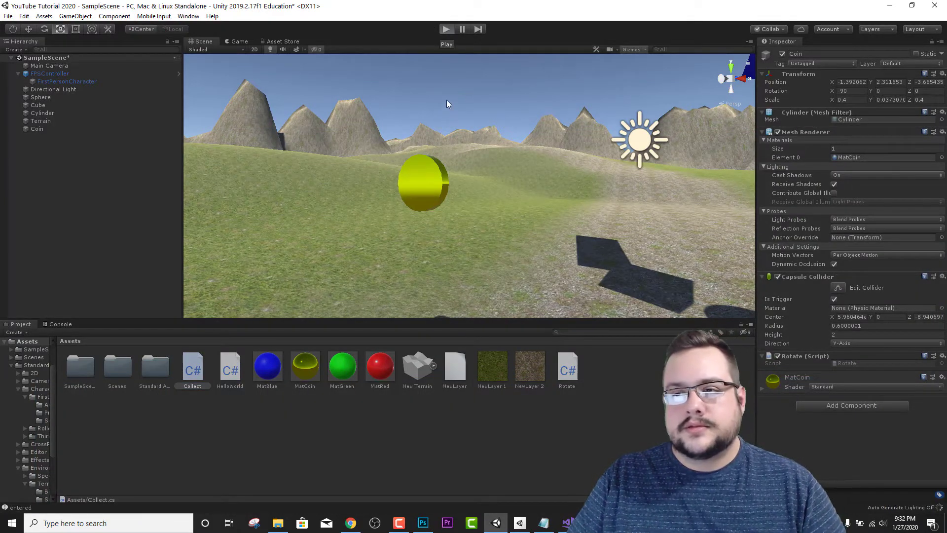
# Step: Preview the Collect code and confirm the Coin has a Collect (Script) component
pyautogui.click(446, 29)
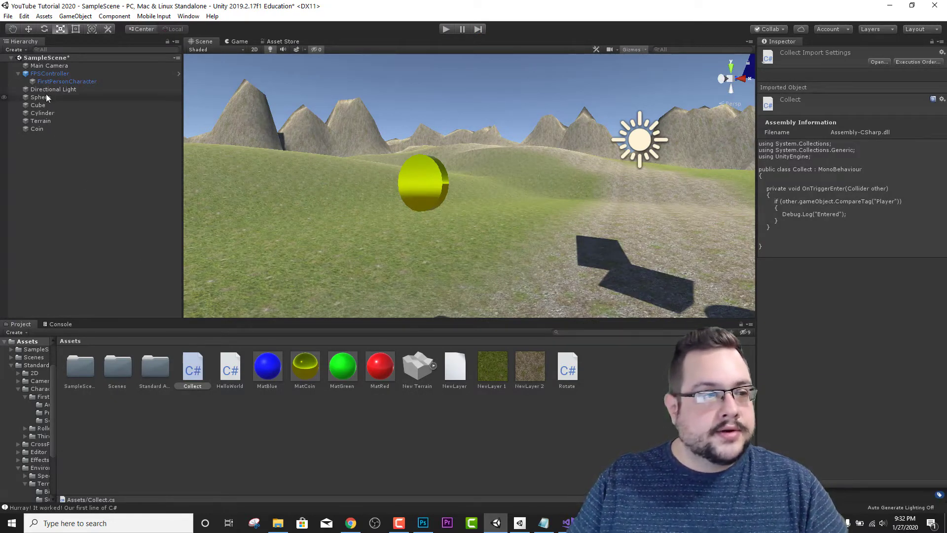
pyautogui.click(37, 129)
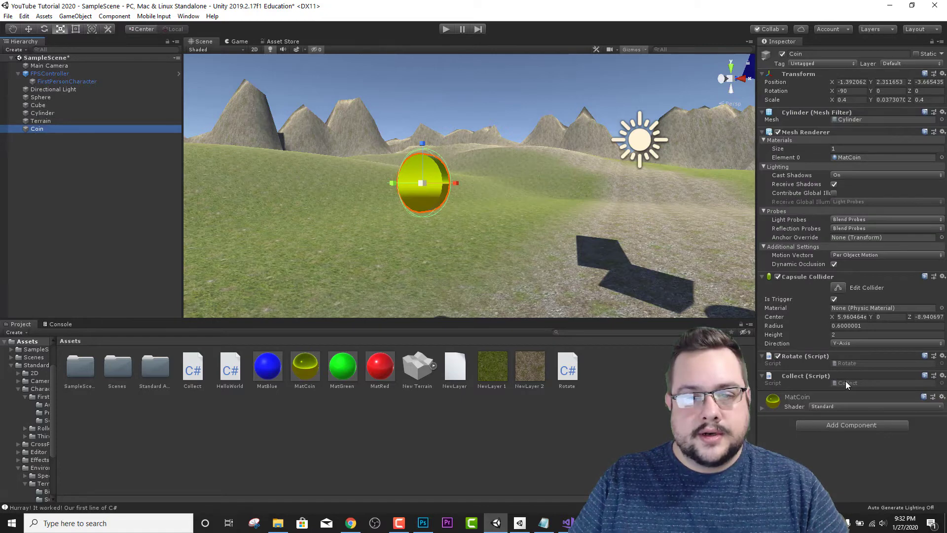
pyautogui.click(192, 367)
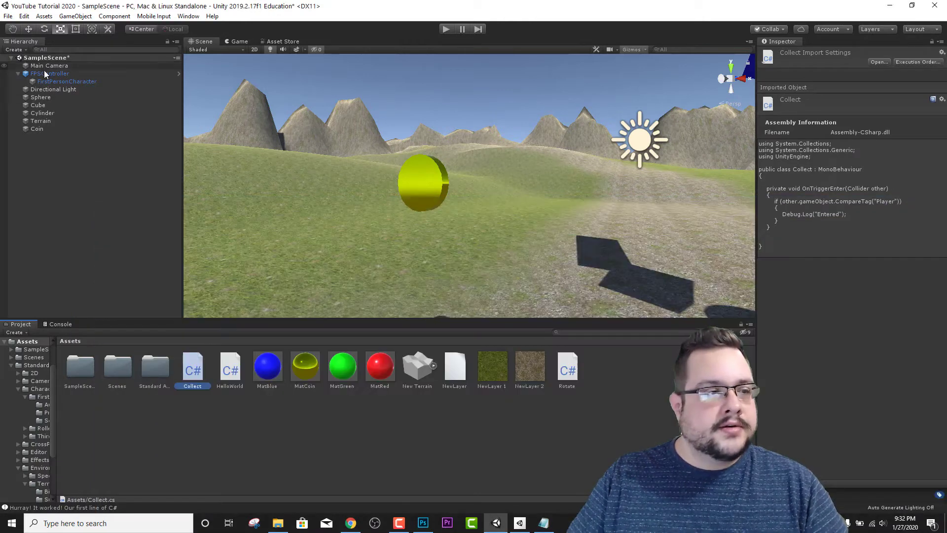
# Step: Tag the FPSController as Player
pyautogui.click(50, 73)
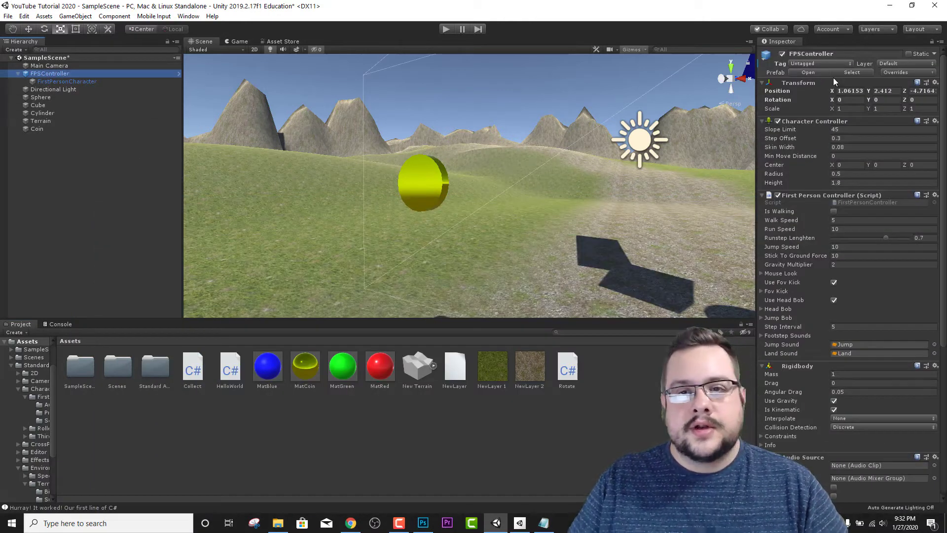
pyautogui.click(819, 64)
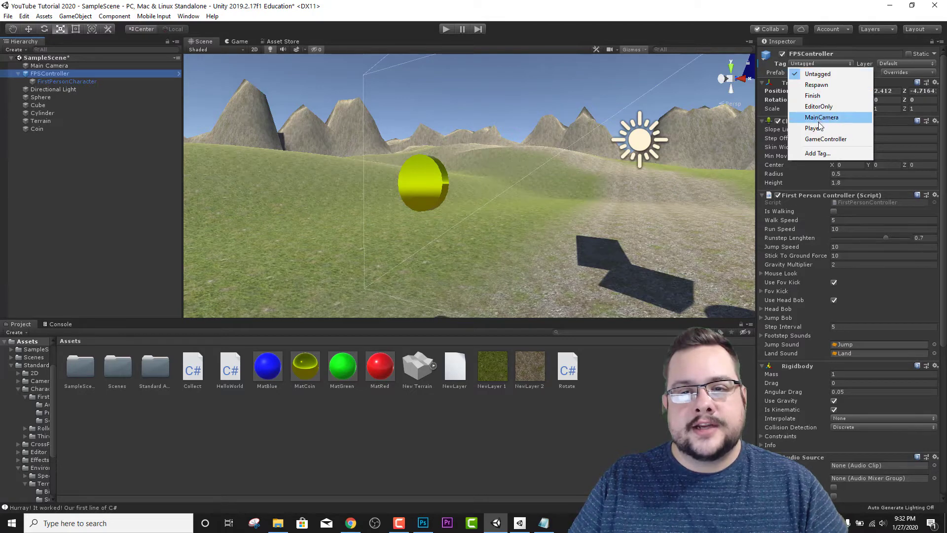
pyautogui.click(815, 128)
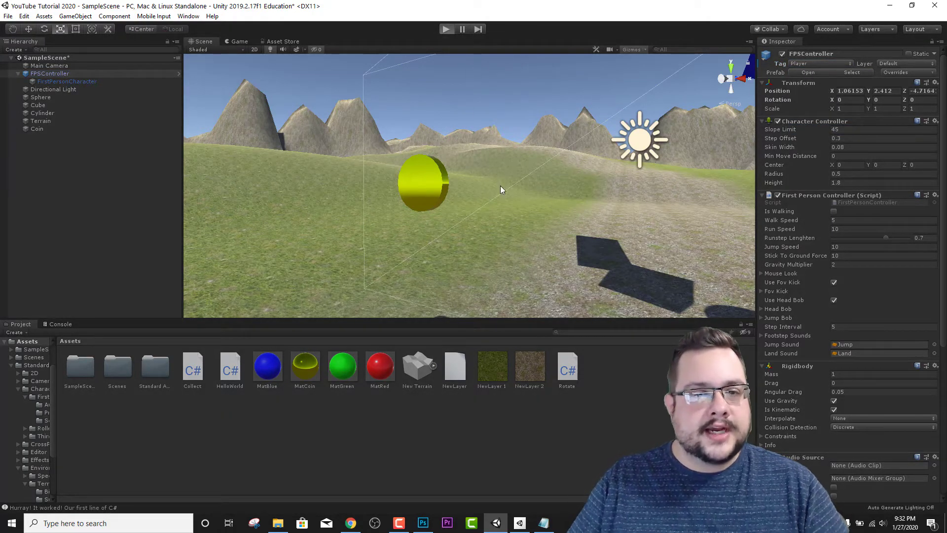
# Step: Play-test walking into the coin to see 'Entered' logged
pyautogui.click(447, 30)
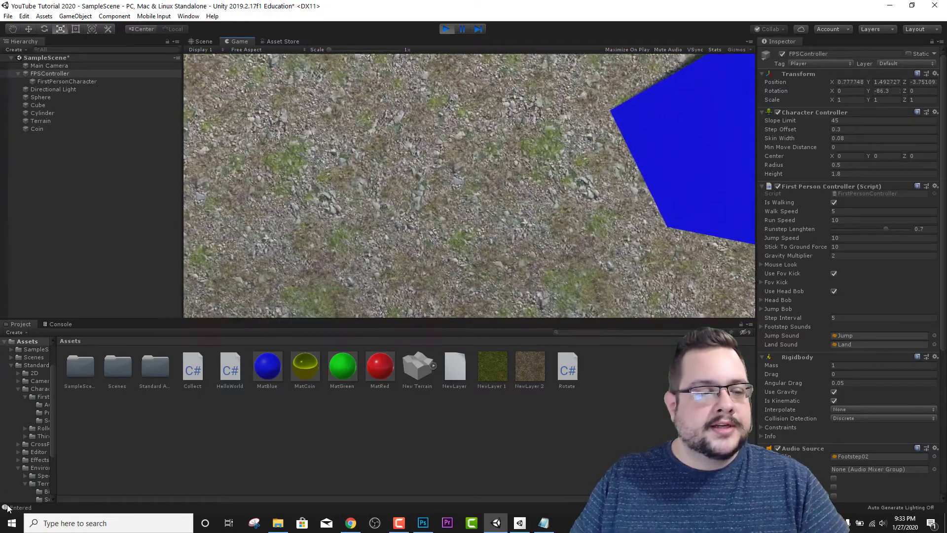
pyautogui.click(446, 29)
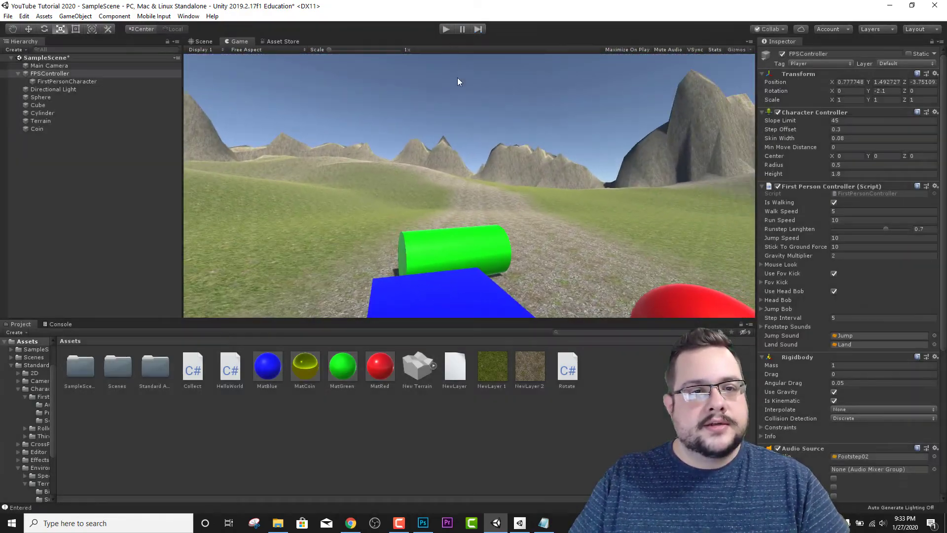
pyautogui.click(202, 41)
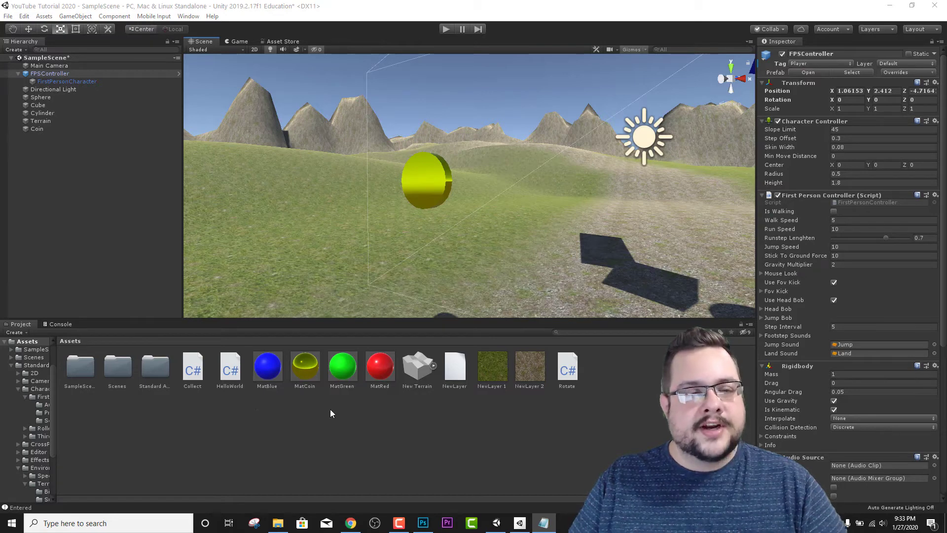
pyautogui.moveTo(358, 415)
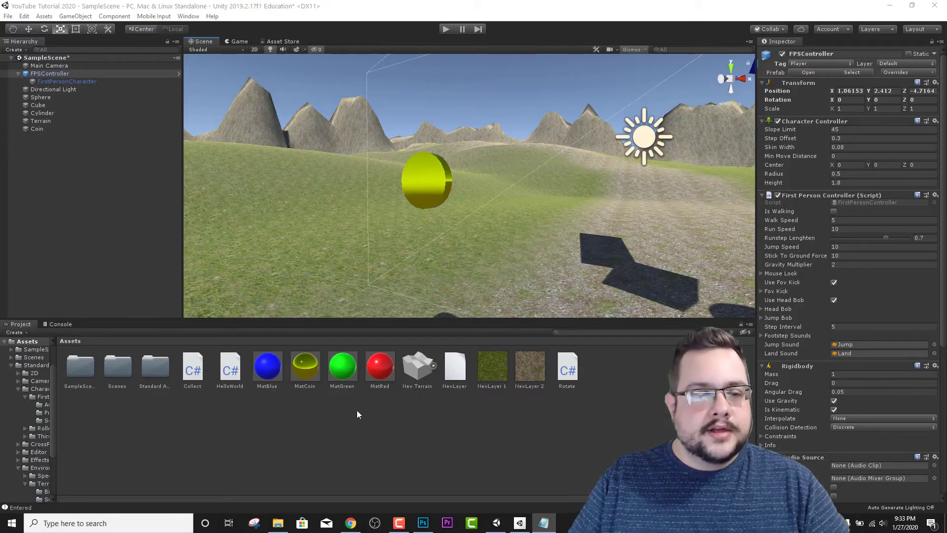
# Step: Create a C# script asset named GameManager in the Assets panel
pyautogui.rightClick(356, 415)
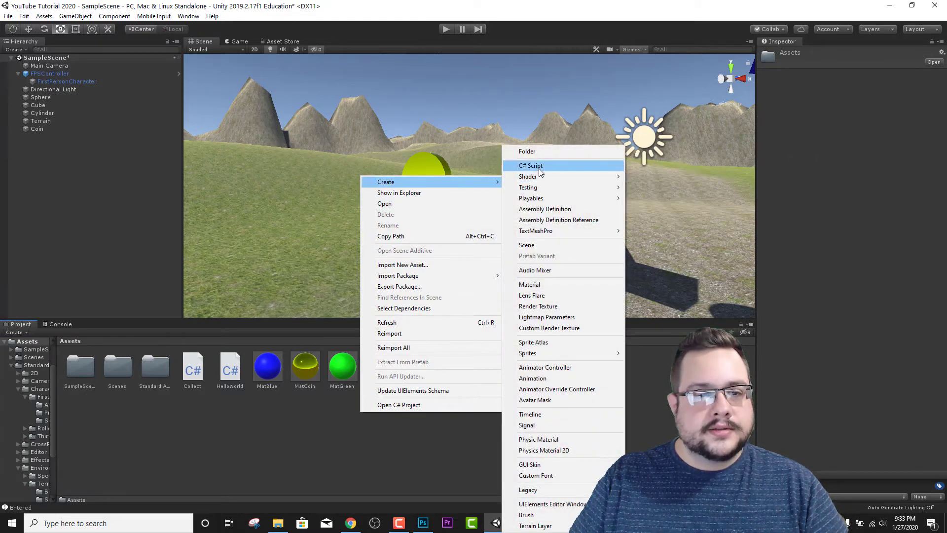
pyautogui.click(530, 166)
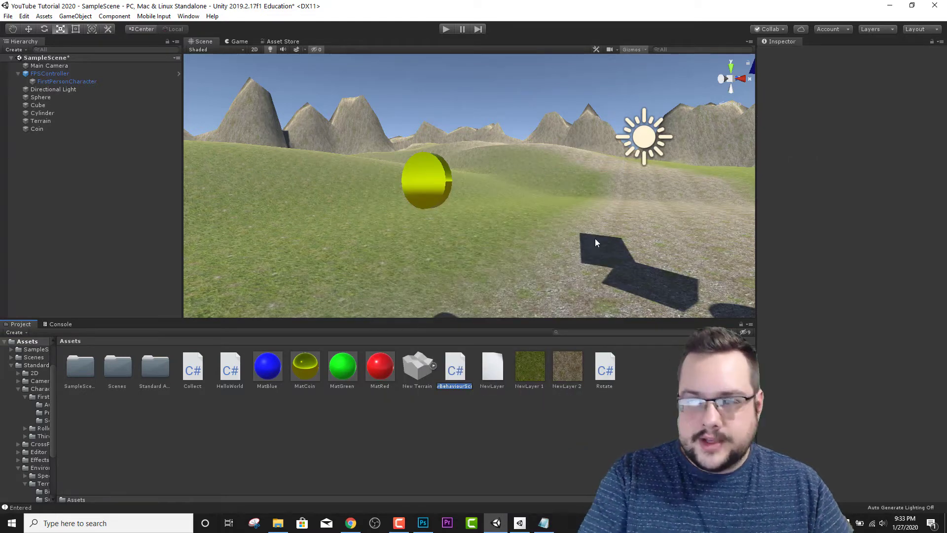
pyautogui.write('GameManager')
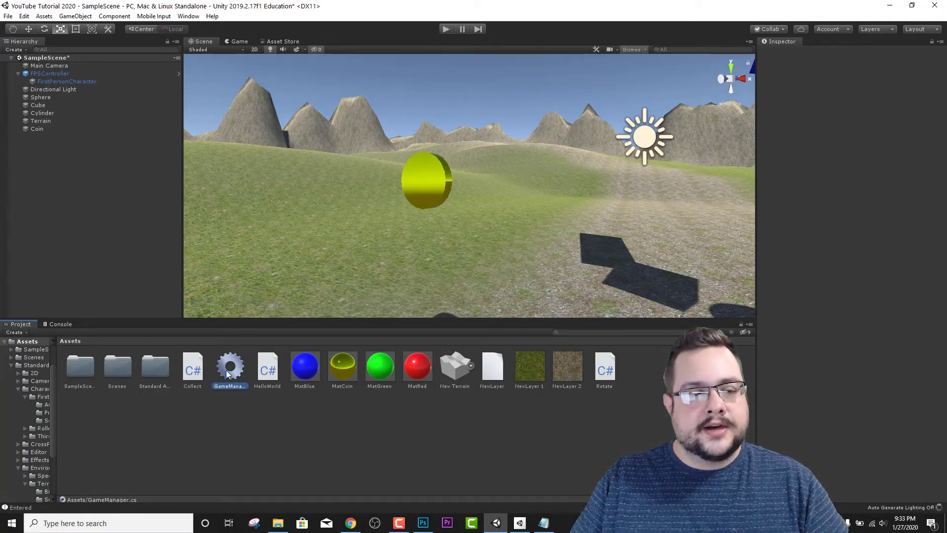
# Step: Replace GameManager's default Start/Update methods with 'public static int coins = 0;'
pyautogui.click(229, 367)
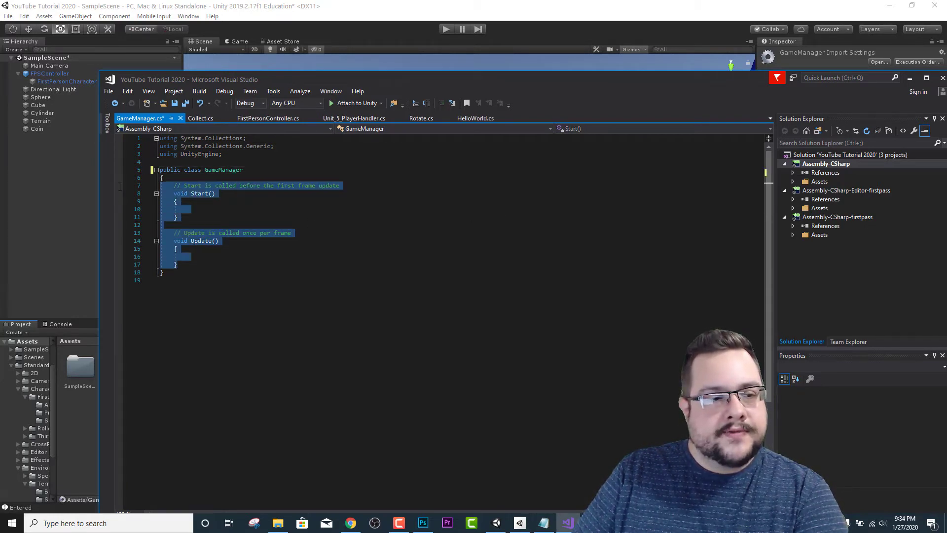
pyautogui.press('Delete')
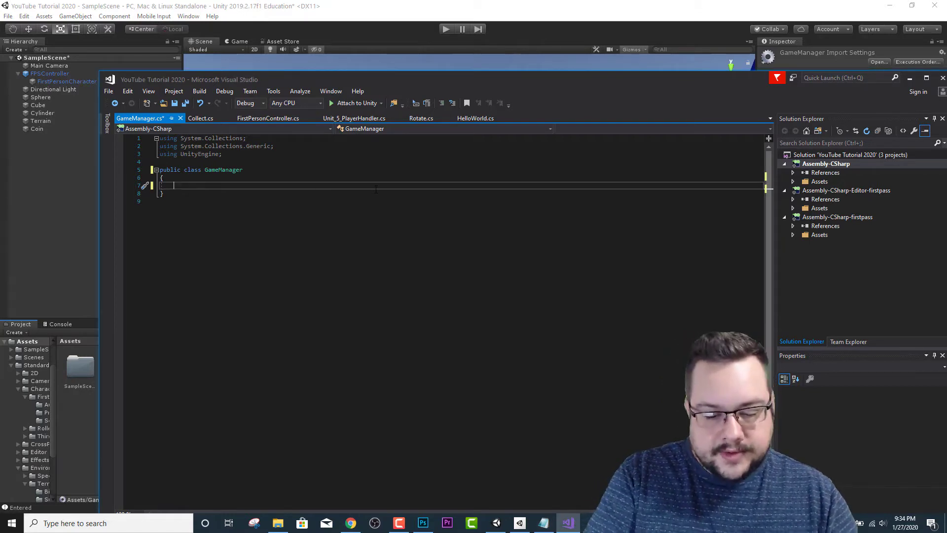
pyautogui.write('public')
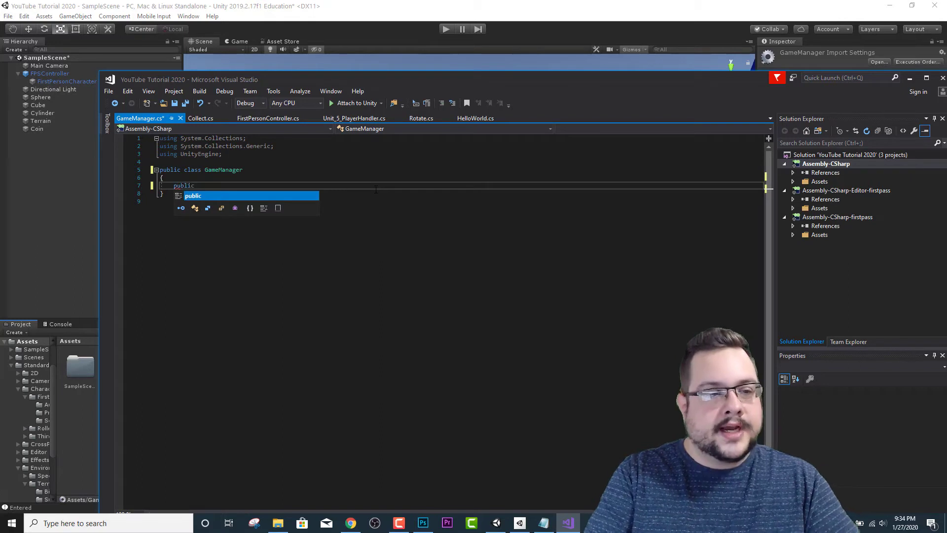
pyautogui.press('Escape')
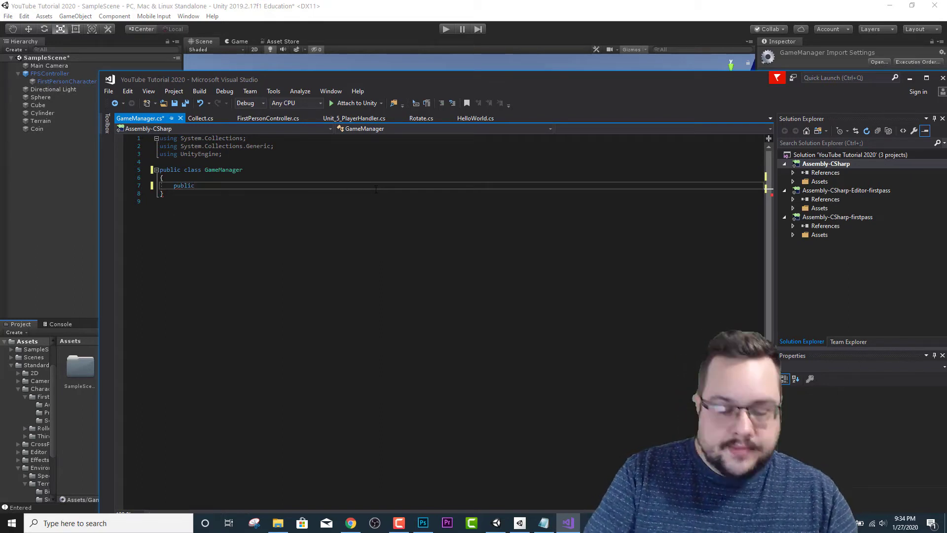
pyautogui.write('static cla')
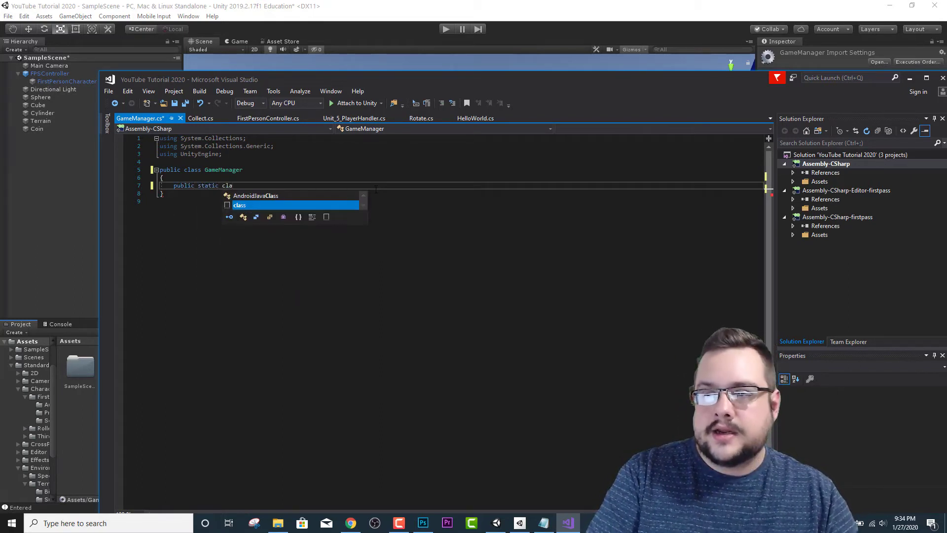
pyautogui.write('int')
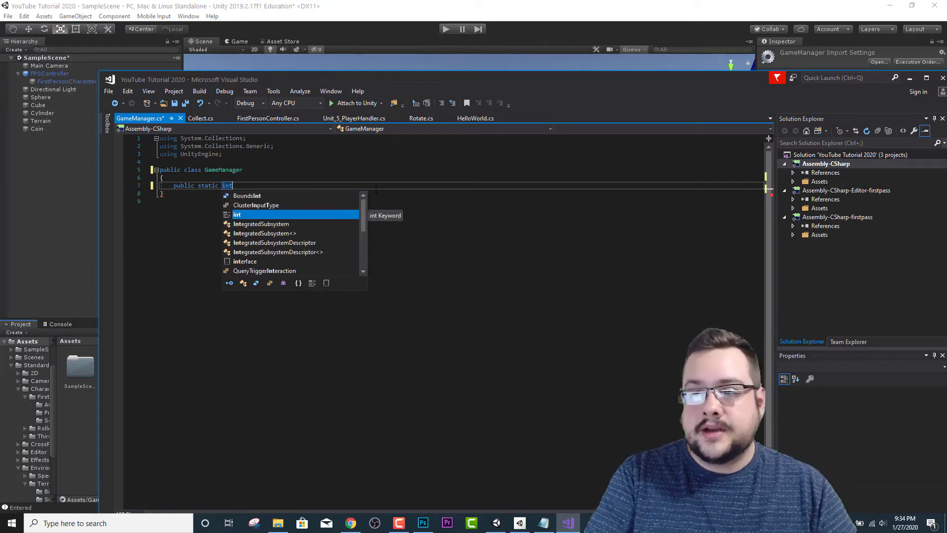
pyautogui.write('coins')
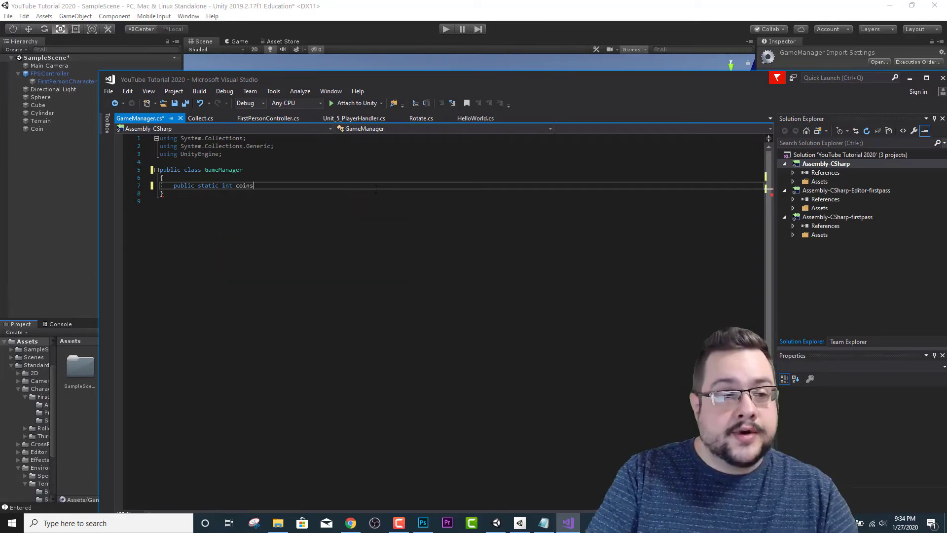
pyautogui.write('=')
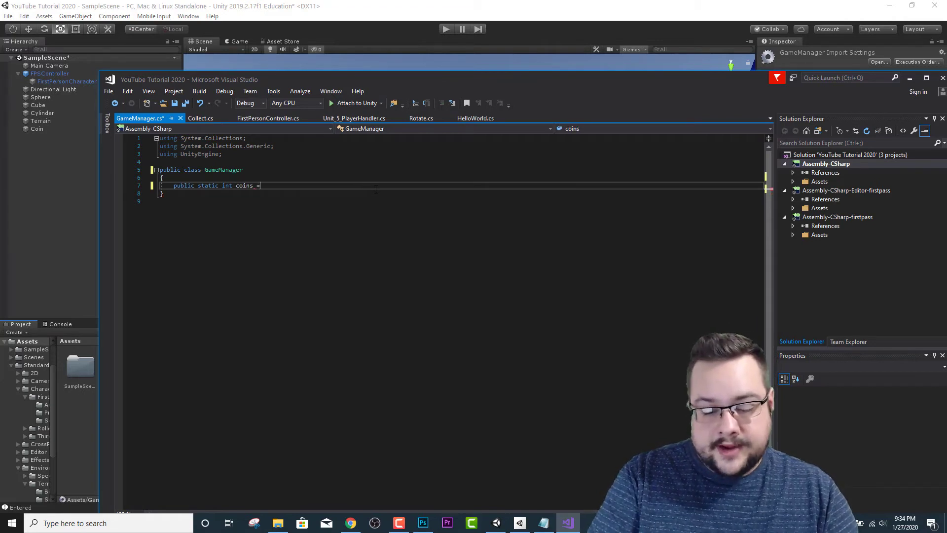
pyautogui.write('0')
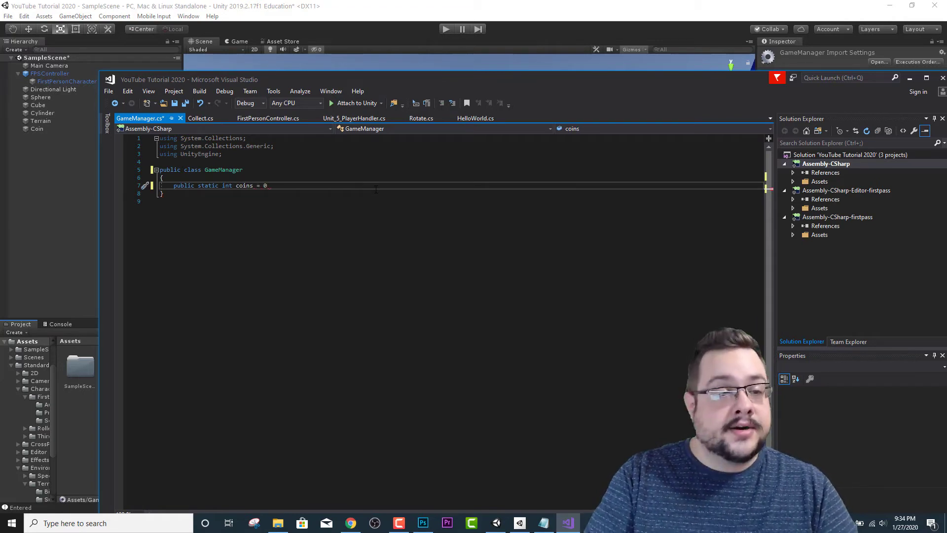
pyautogui.write(';')
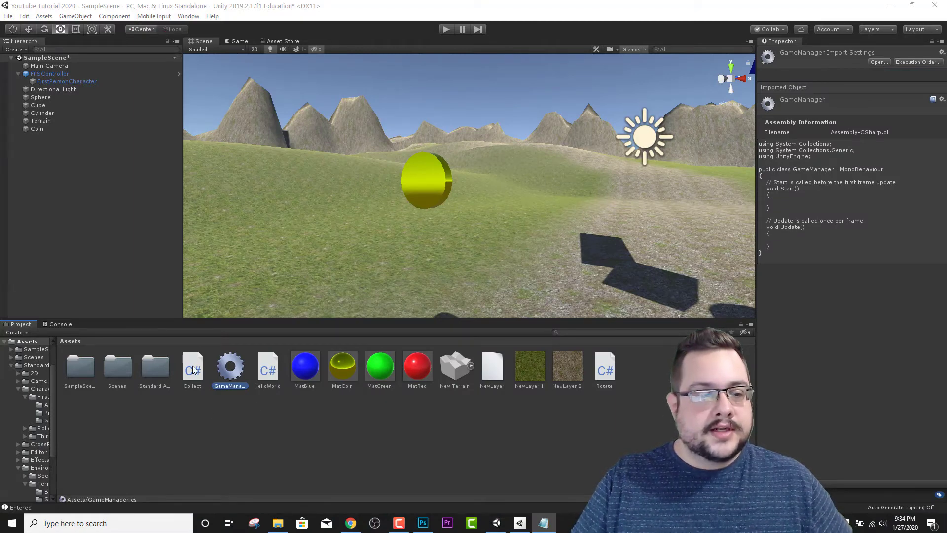
# Step: Reopen the Collect script in Visual Studio from the Assets folder
pyautogui.doubleClick(192, 365)
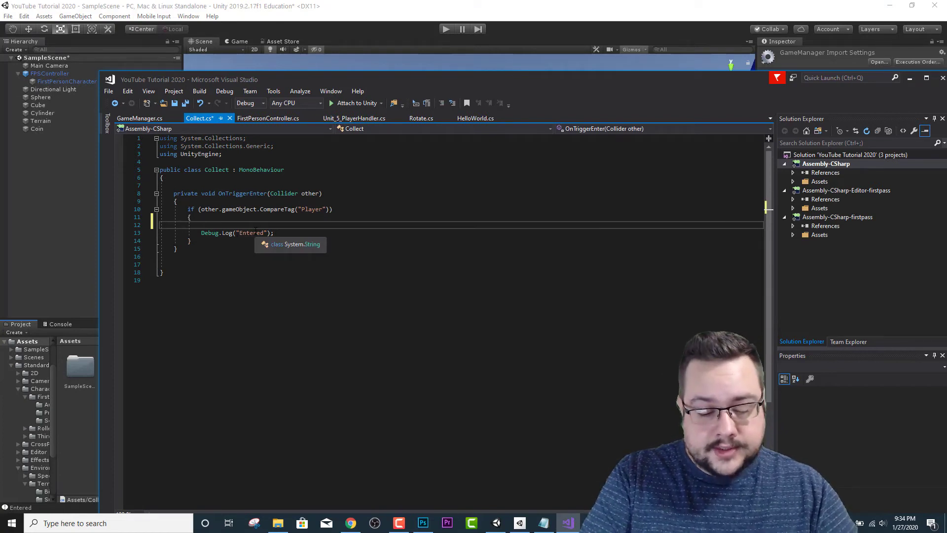
# Step: Insert 'GameManager.coins += 1;' inside Collect's Player tag check
pyautogui.write('GameManager.coins')
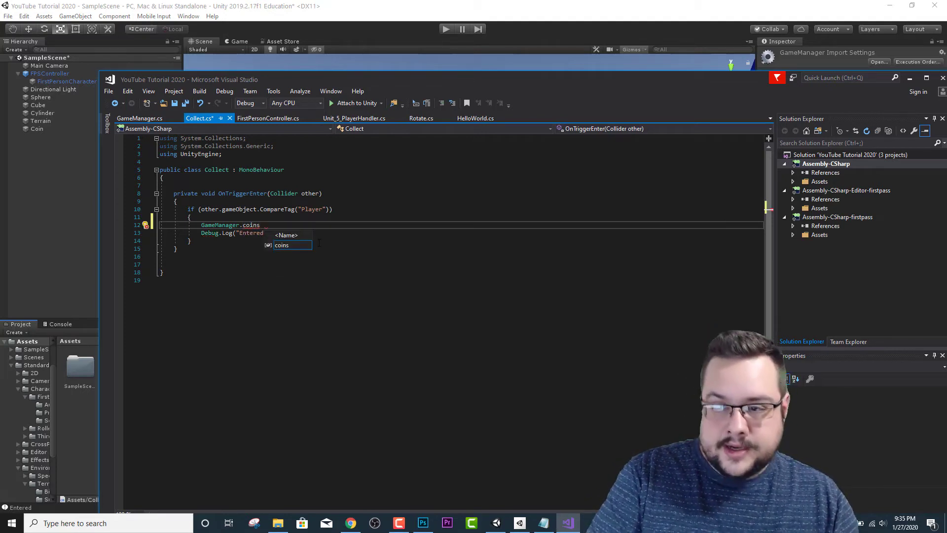
pyautogui.write('+')
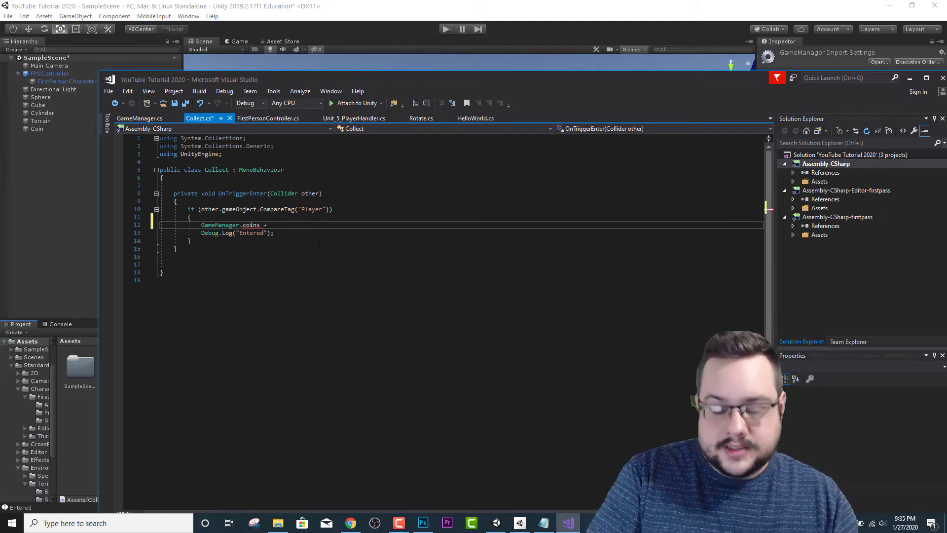
pyautogui.write('=')
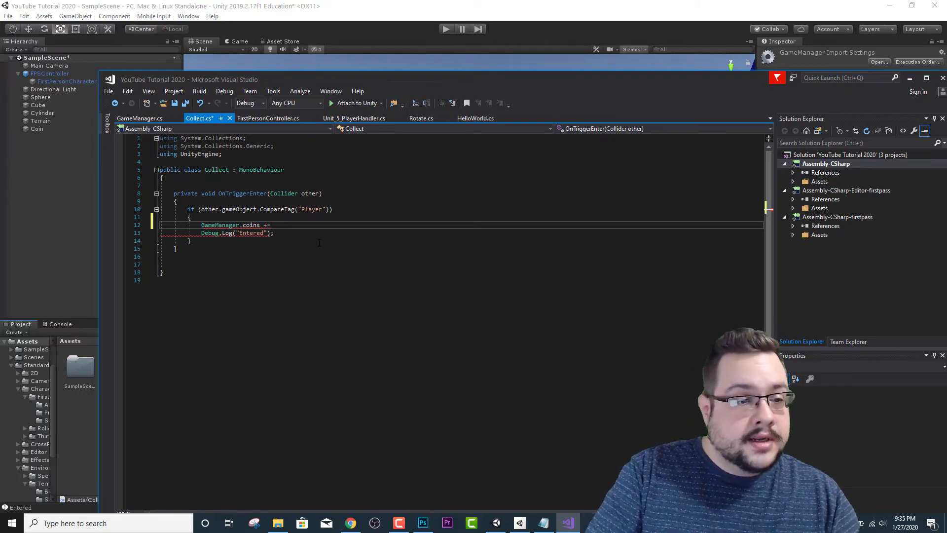
pyautogui.write('1')
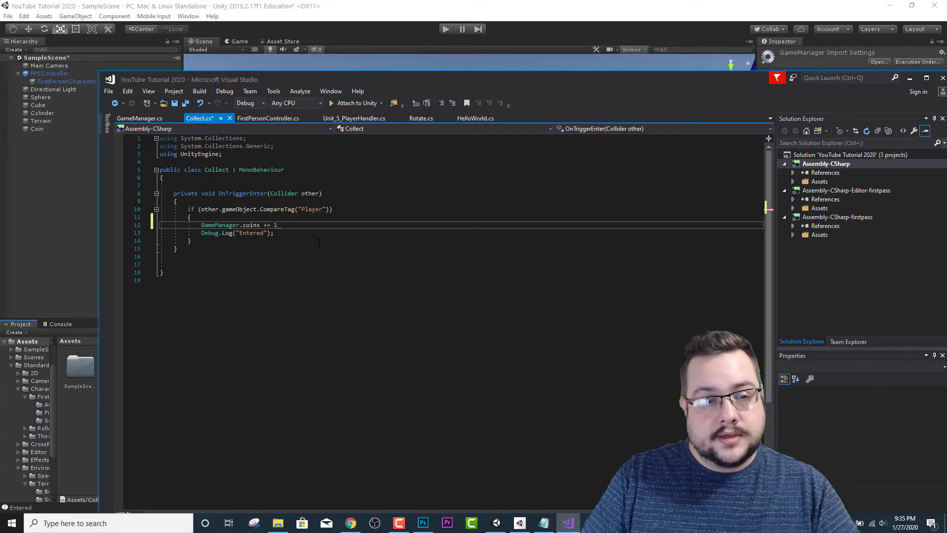
pyautogui.write(';')
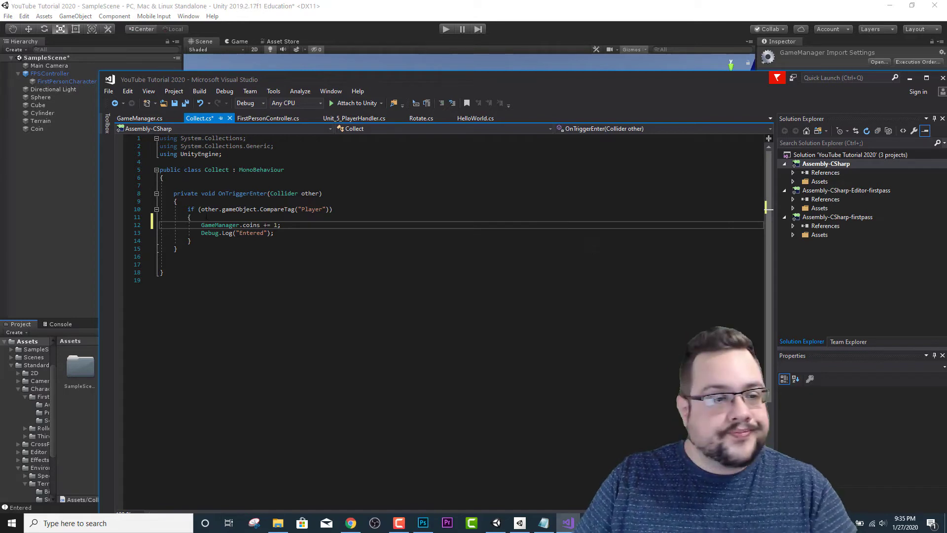
pyautogui.doubleClick(251, 234)
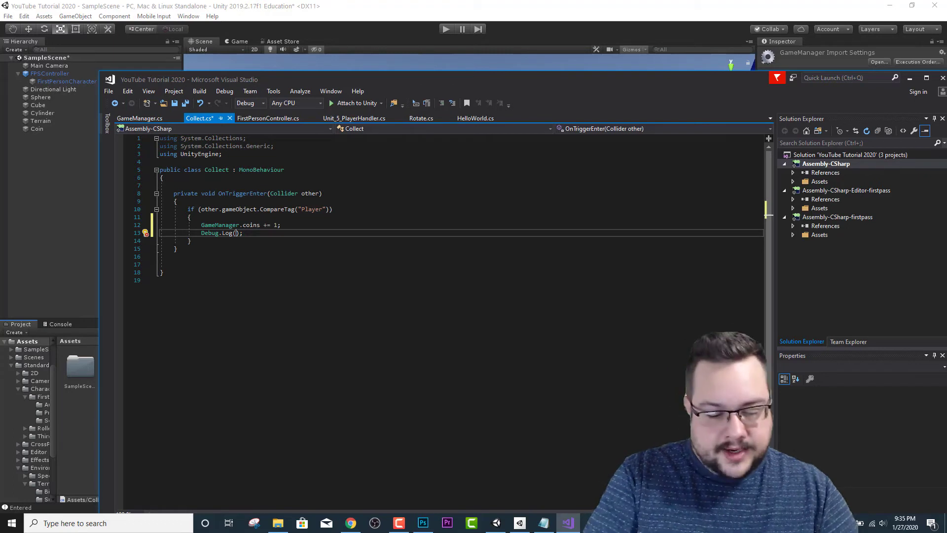
# Step: Make Debug.Log print GameManager.coins + " coins so far." instead of Entered
pyautogui.write('GameManager.c')
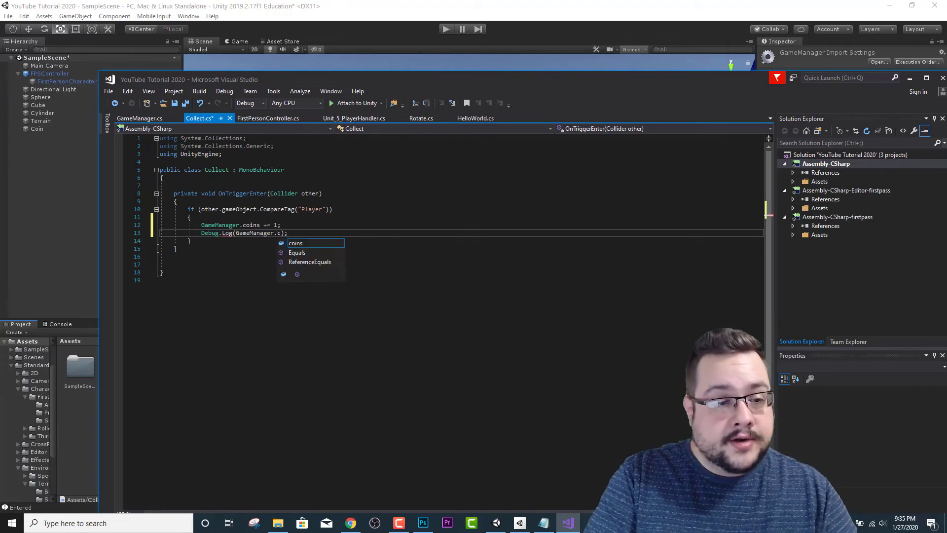
pyautogui.write('oins + "')
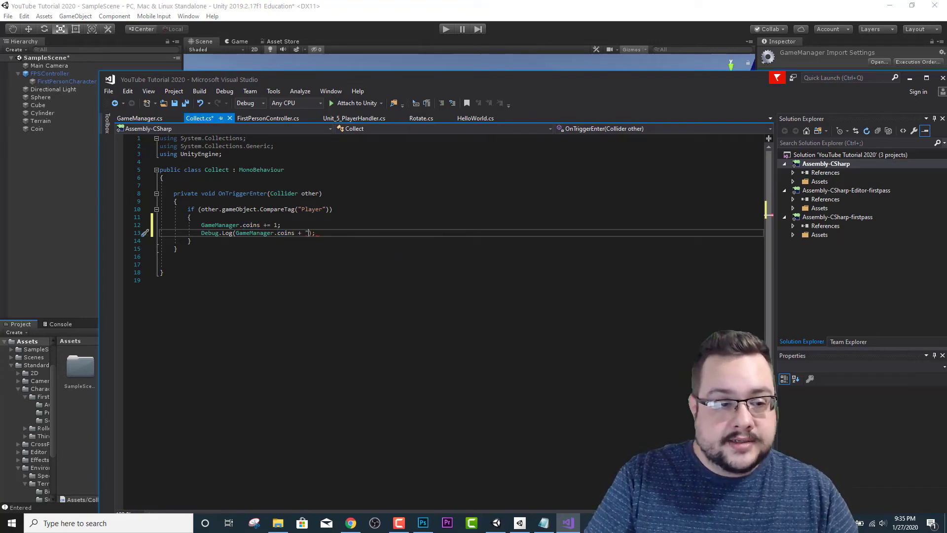
pyautogui.write('coi')
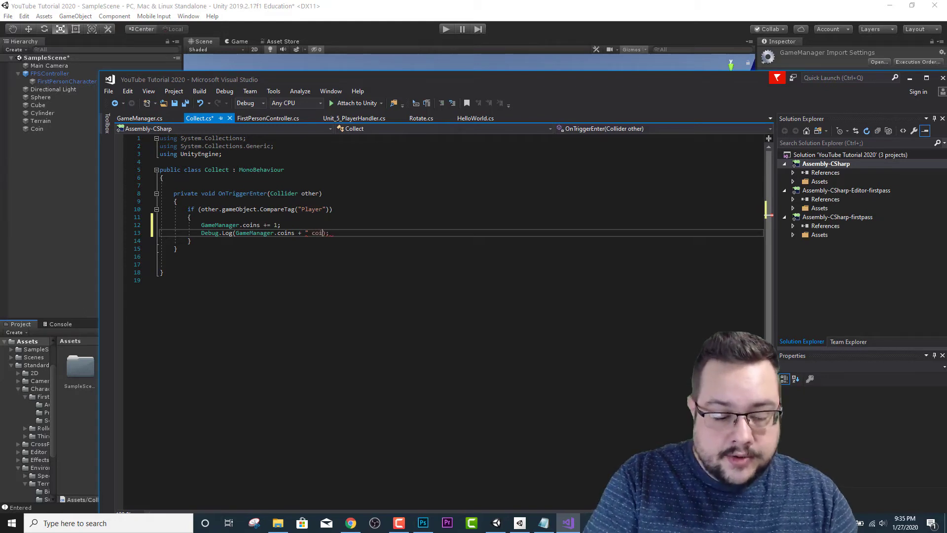
pyautogui.write('coins so far."')
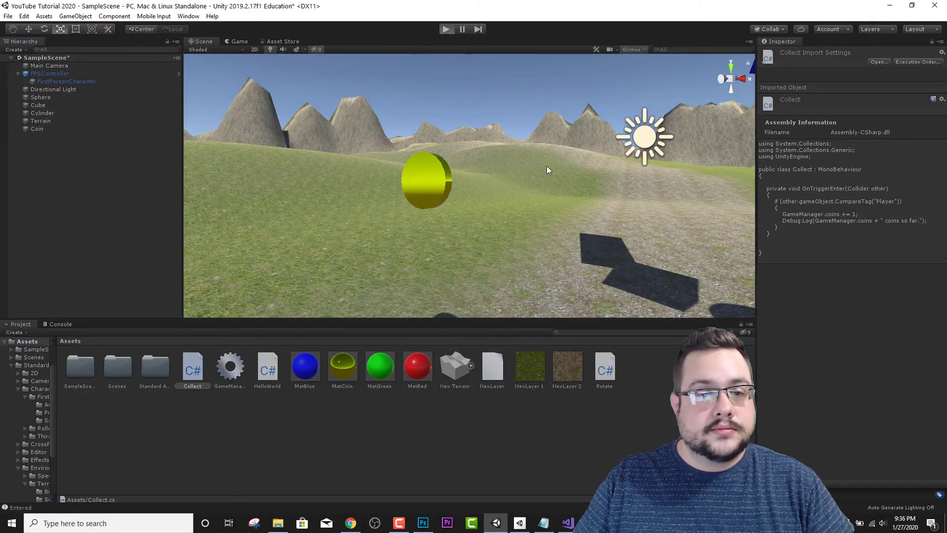
# Step: Play-test collecting the coin to see the running count logged, then stop
pyautogui.click(447, 29)
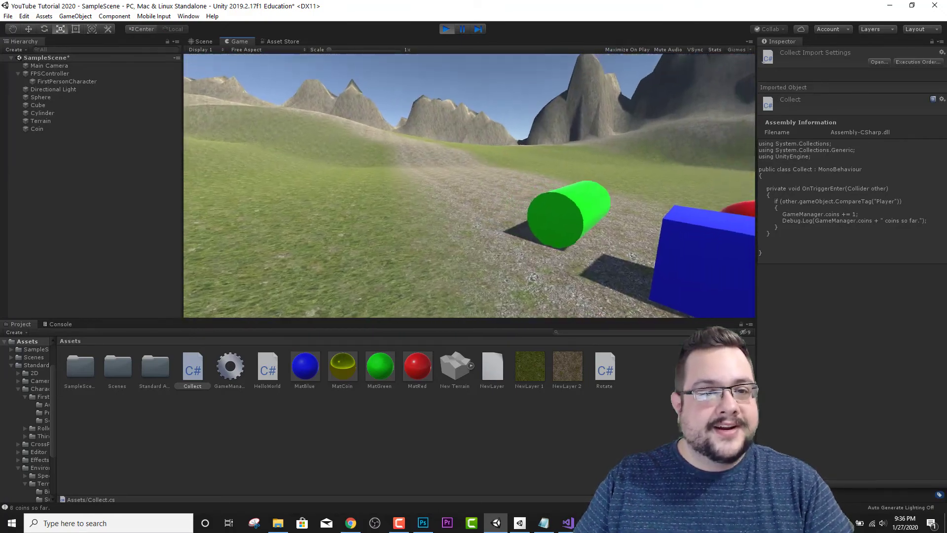
pyautogui.click(446, 29)
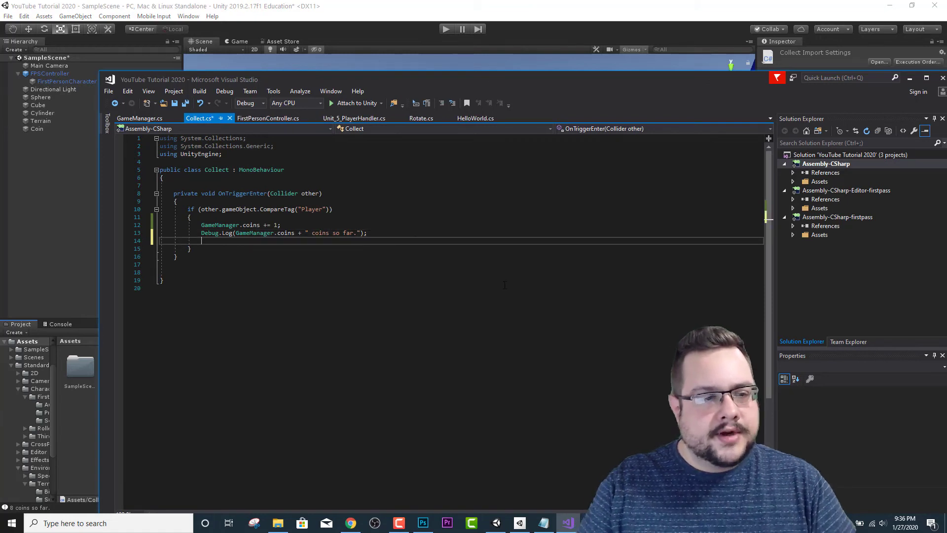
# Step: Add 'Destroy(gameObject);' below the Debug.Log line in Collect.cs
pyautogui.write('Destroy(')
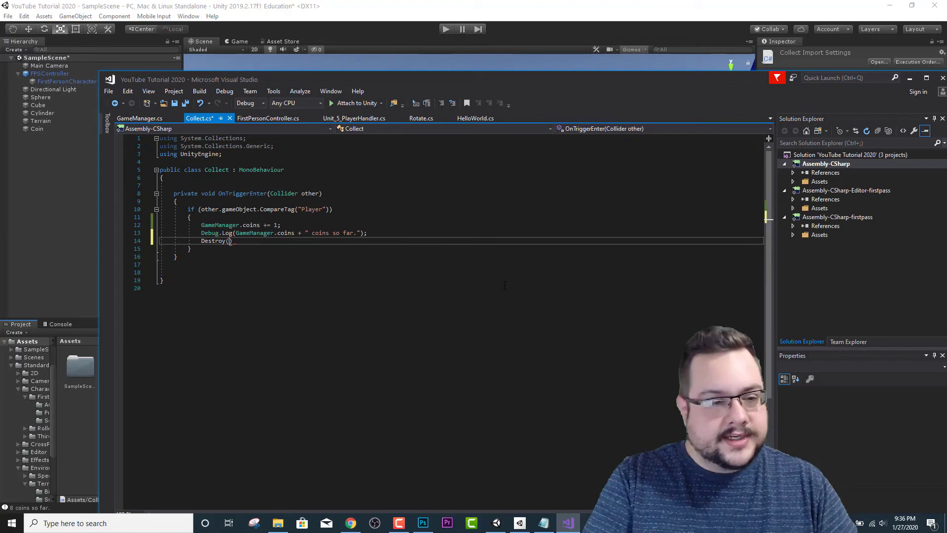
pyautogui.write('gameObject')
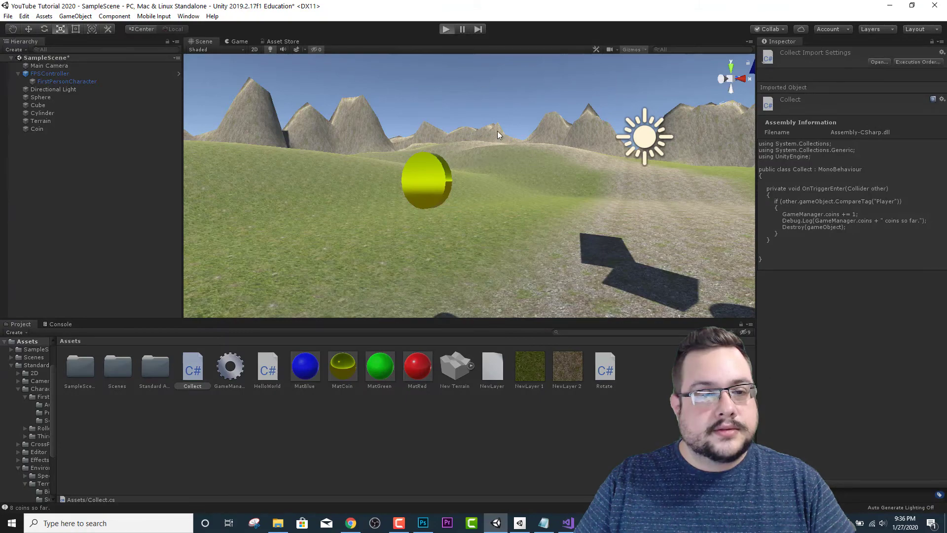
pyautogui.moveTo(514, 149)
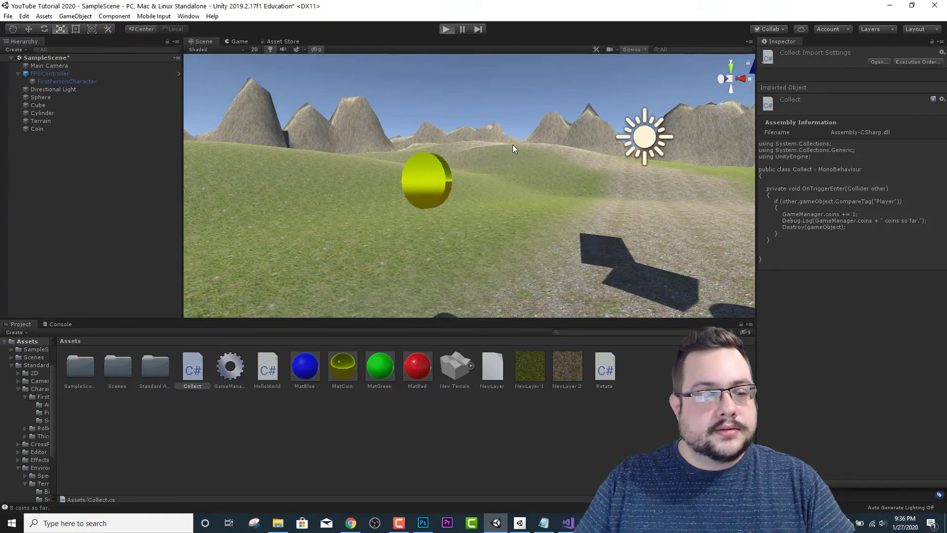
# Step: Play-test collecting the coin, which logs "1 coins so far.", then select the coin
pyautogui.click(446, 28)
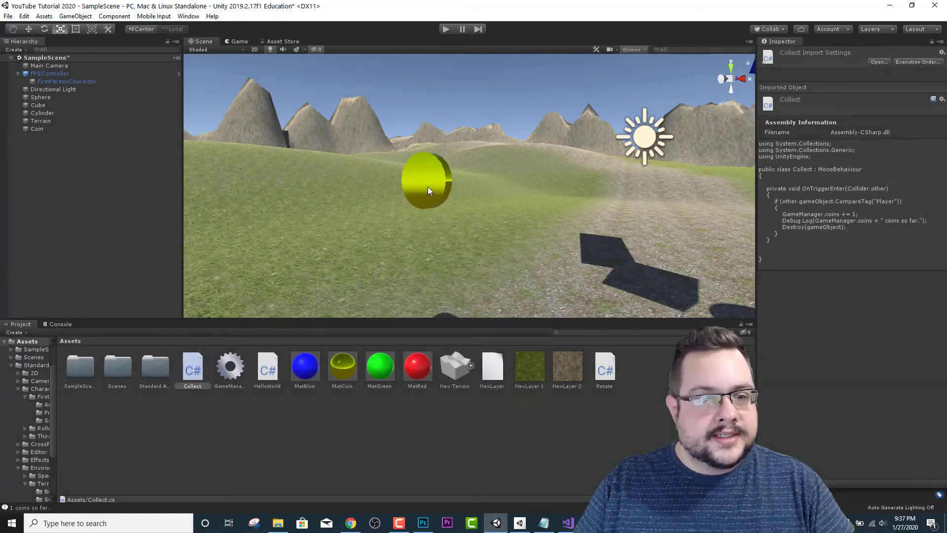
pyautogui.click(36, 129)
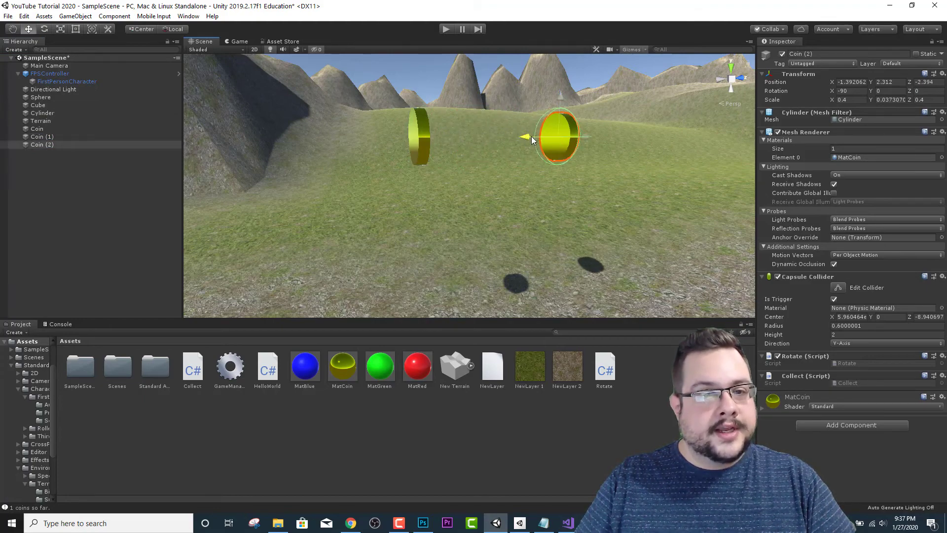
# Step: Drag the duplicated coin to a new spot on the hill
pyautogui.moveTo(559, 136); pyautogui.dragTo(659, 136)
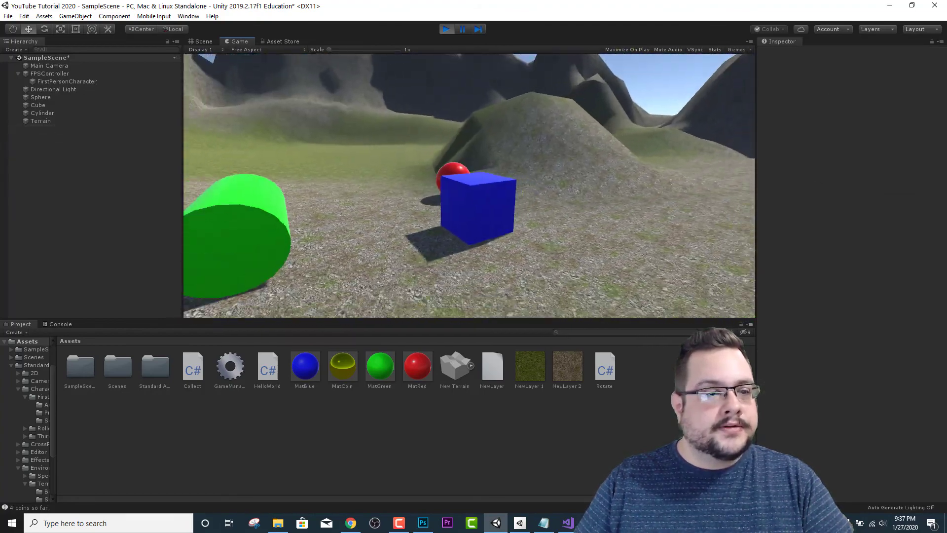
# Step: Play-test until the console logs "4 coins so far.", then exit Play mode
pyautogui.click(446, 29)
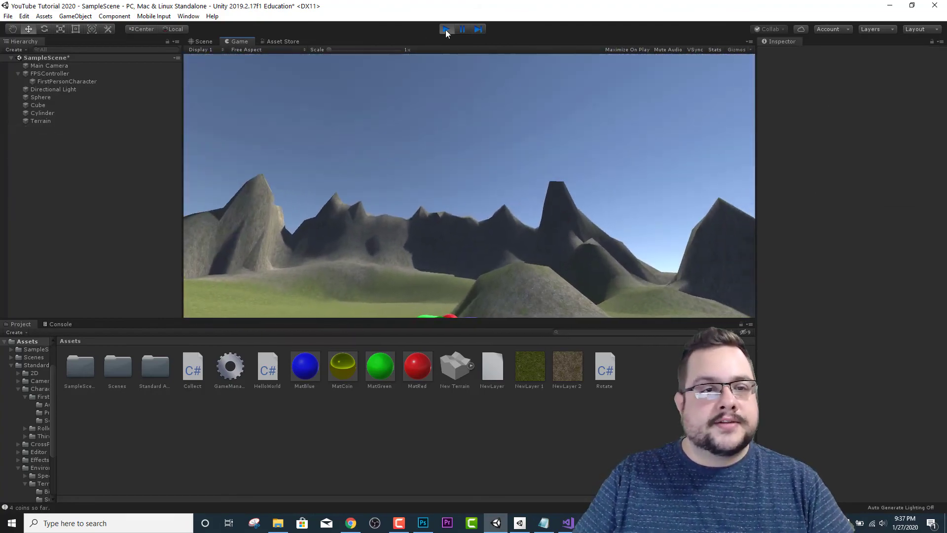
pyautogui.click(446, 29)
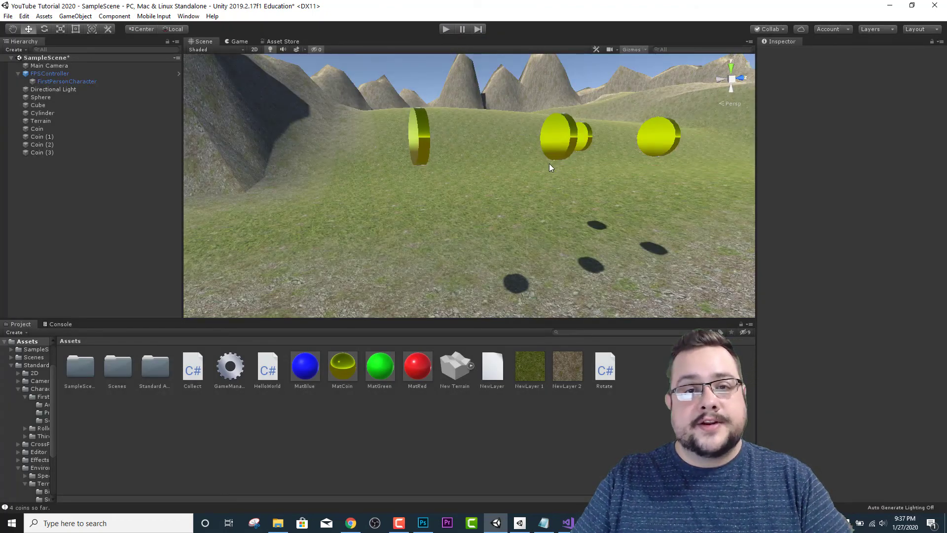
pyautogui.moveTo(517, 137)
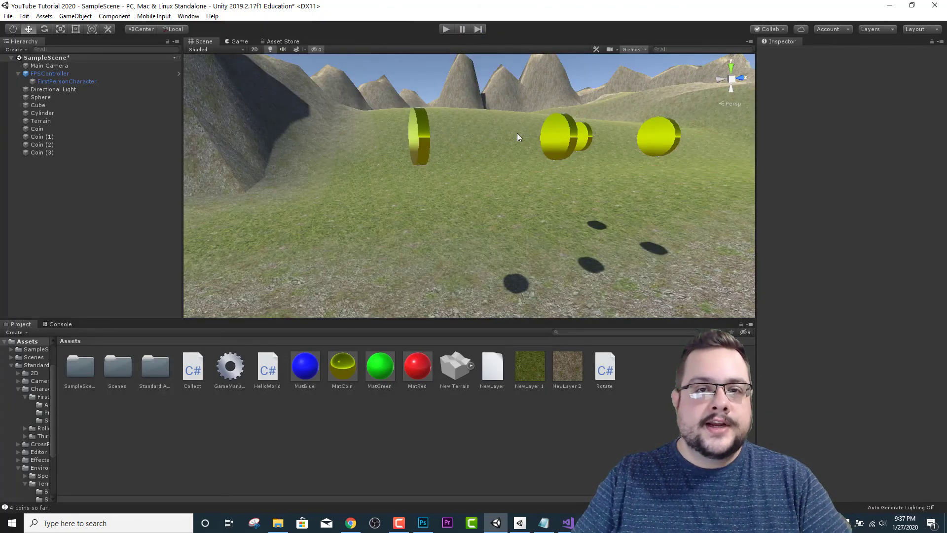